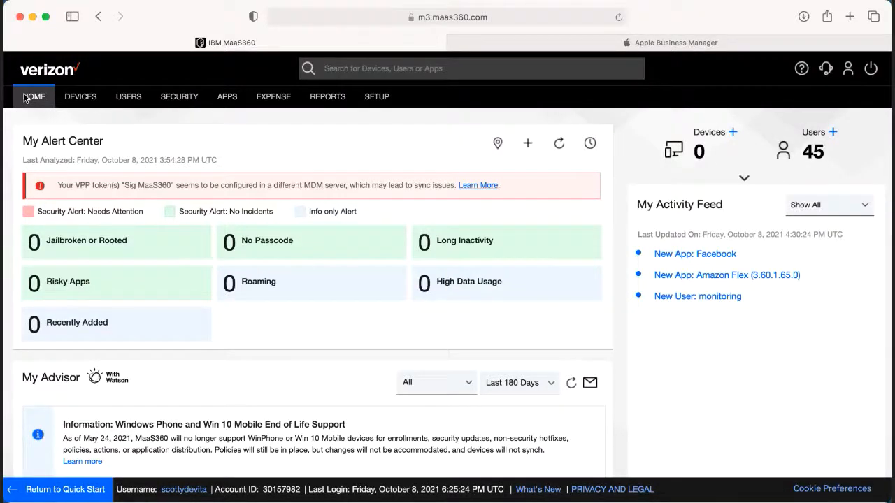
{"action": "mouse_move", "coordinate": [221, 112]}
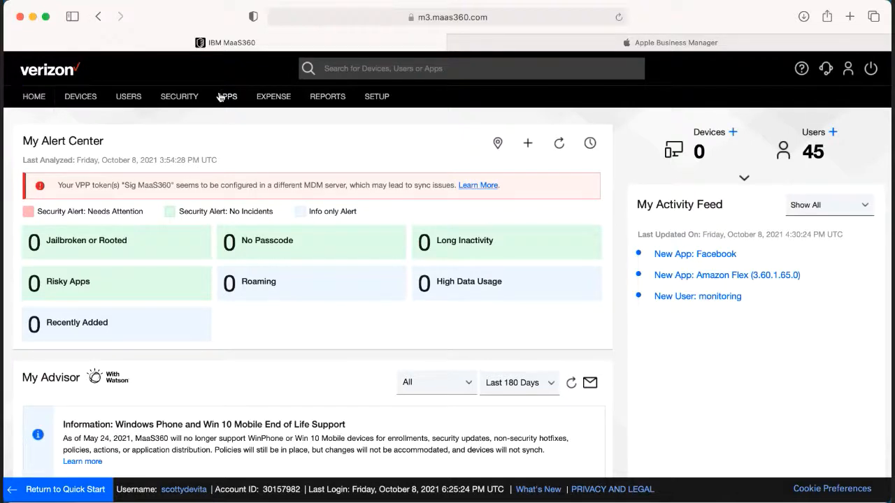
Go to the Apps area and show the App Catalog listing of managed apps.
{"action": "left_click", "coordinate": [227, 96]}
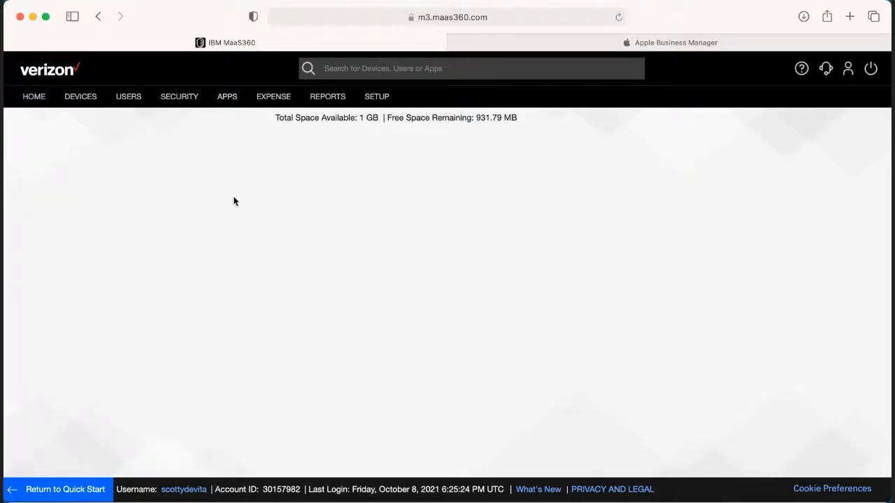
{"action": "left_click", "coordinate": [226, 97]}
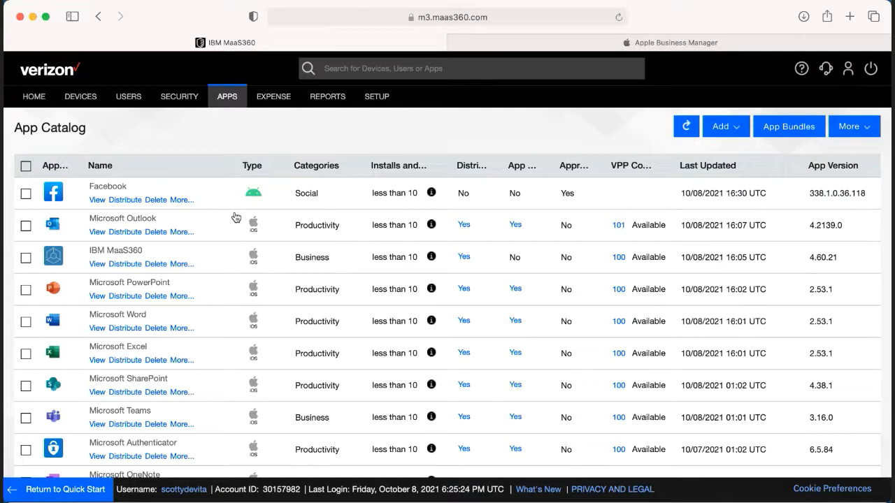
{"action": "mouse_move", "coordinate": [334, 347]}
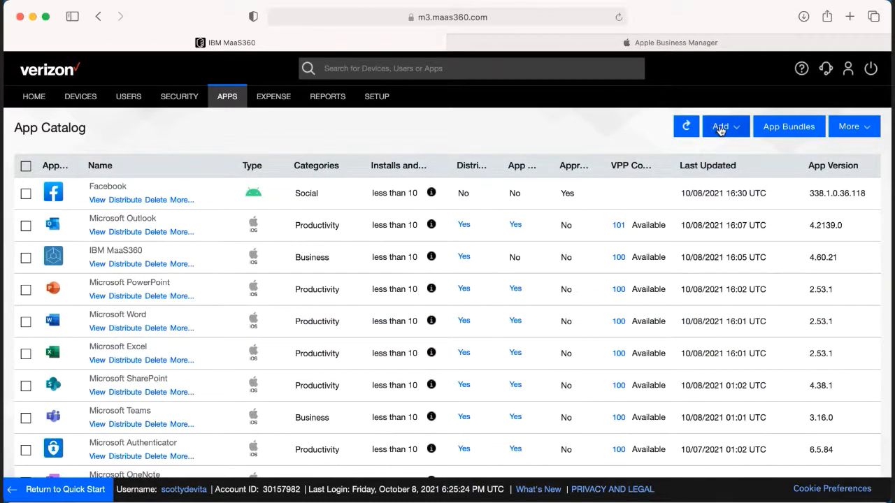
Start adding an app, choosing Android and then Google Play App as the source.
{"action": "left_click", "coordinate": [722, 125]}
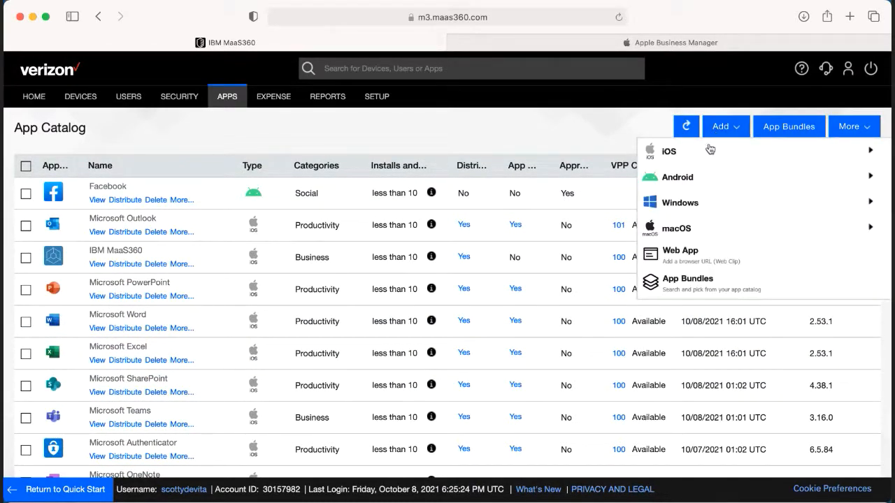
{"action": "left_click", "coordinate": [676, 177]}
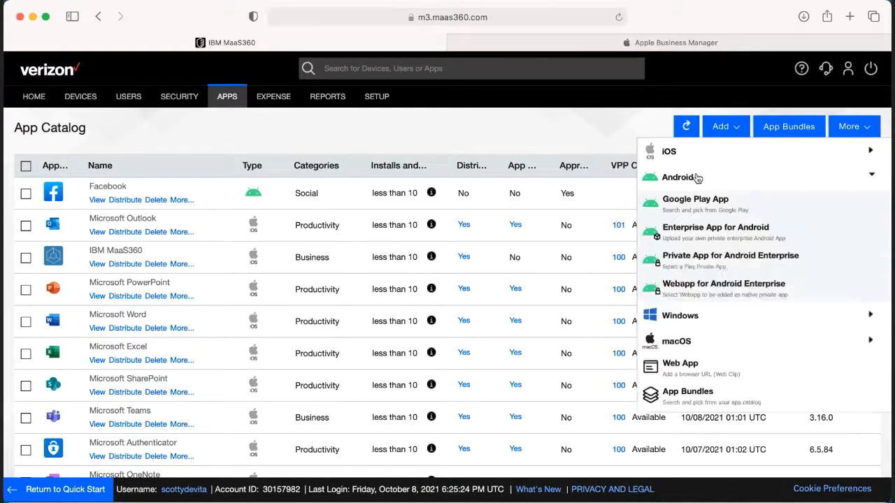
{"action": "mouse_move", "coordinate": [695, 199]}
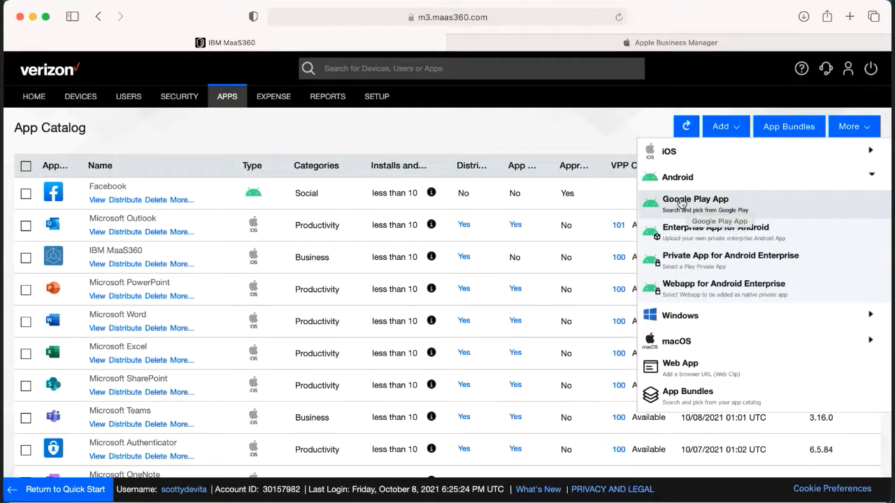
{"action": "left_click", "coordinate": [694, 198]}
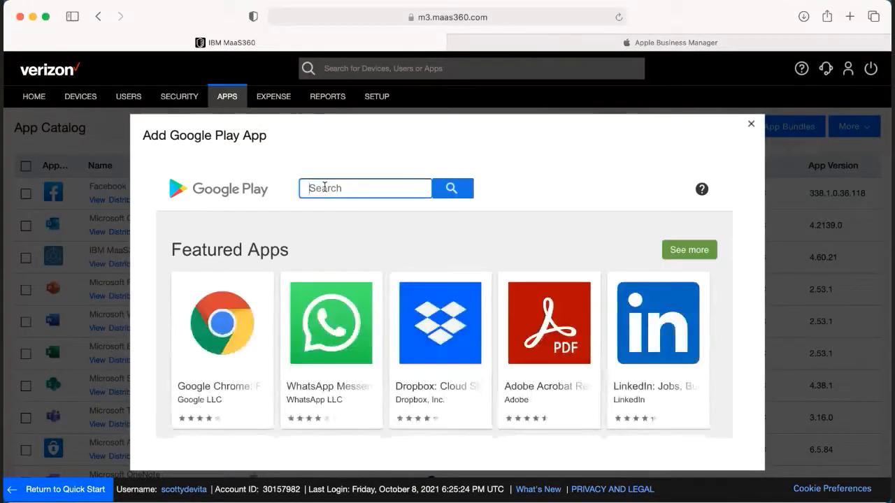
Search Google Play for 'facebook' and pick the Facebook app from the results.
{"action": "type", "text": "facebook"}
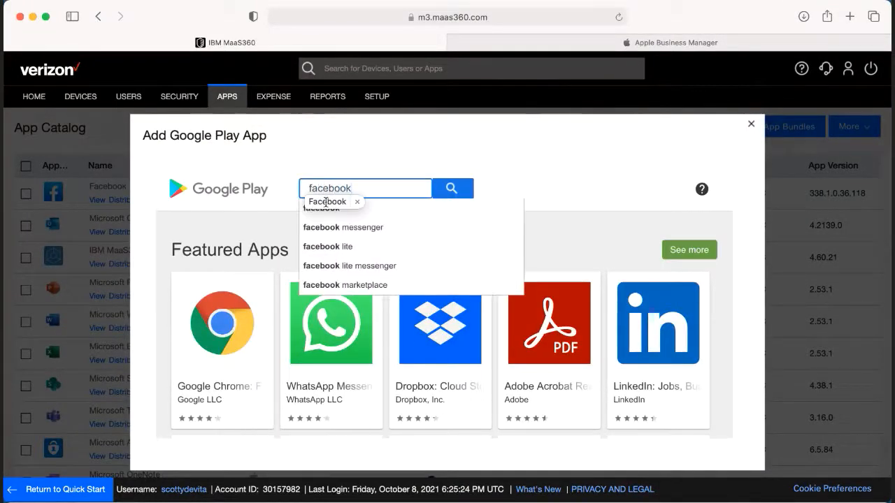
{"action": "left_click", "coordinate": [452, 187]}
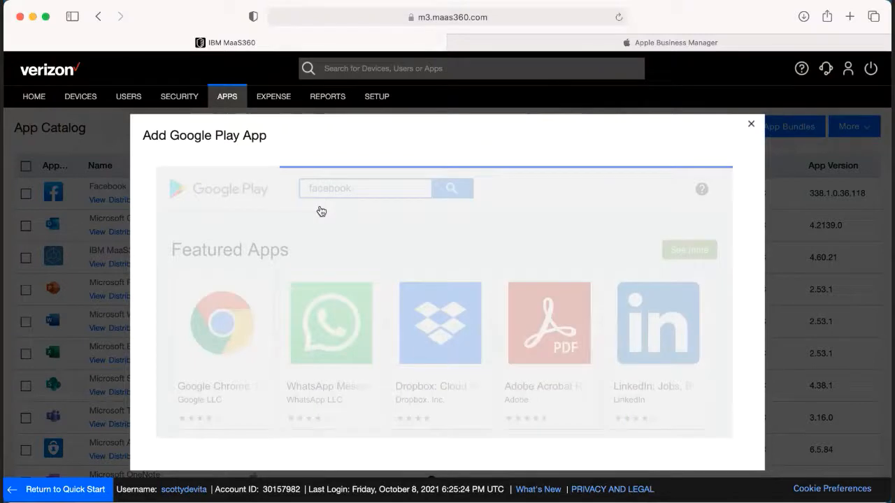
{"action": "left_click", "coordinate": [450, 188]}
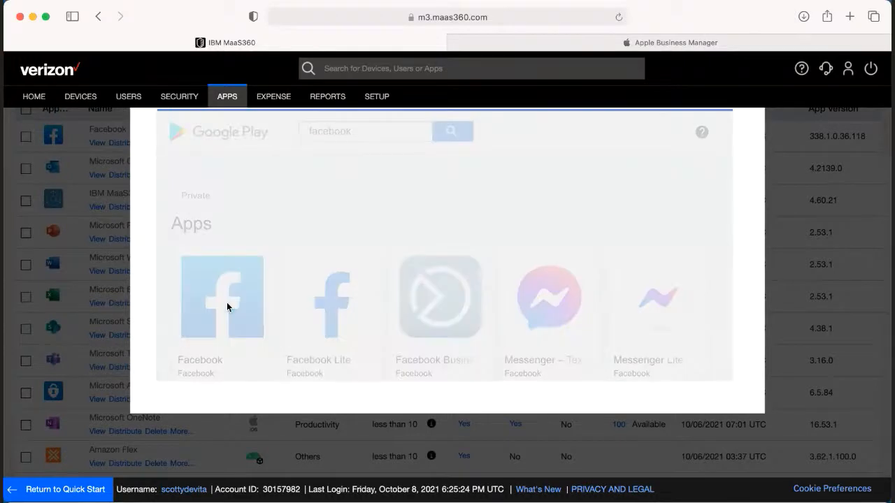
{"action": "left_click", "coordinate": [221, 297]}
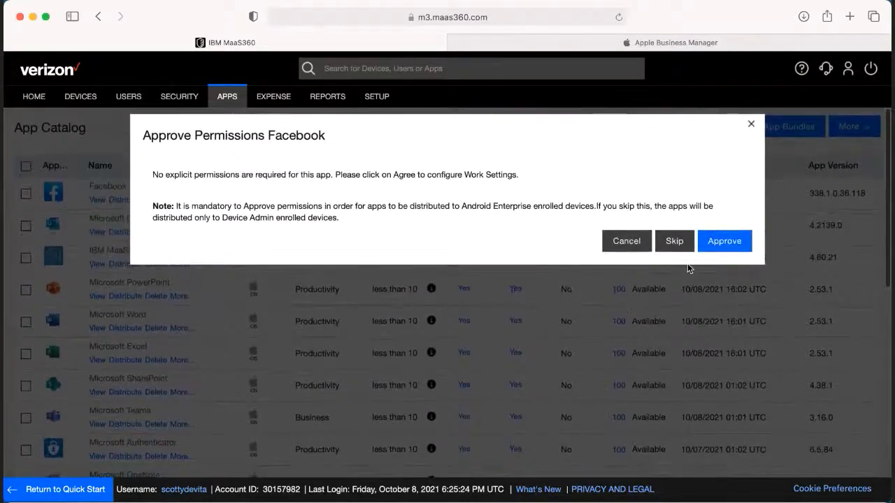
Approve Facebook's permissions so its app details appear.
{"action": "left_click", "coordinate": [725, 240]}
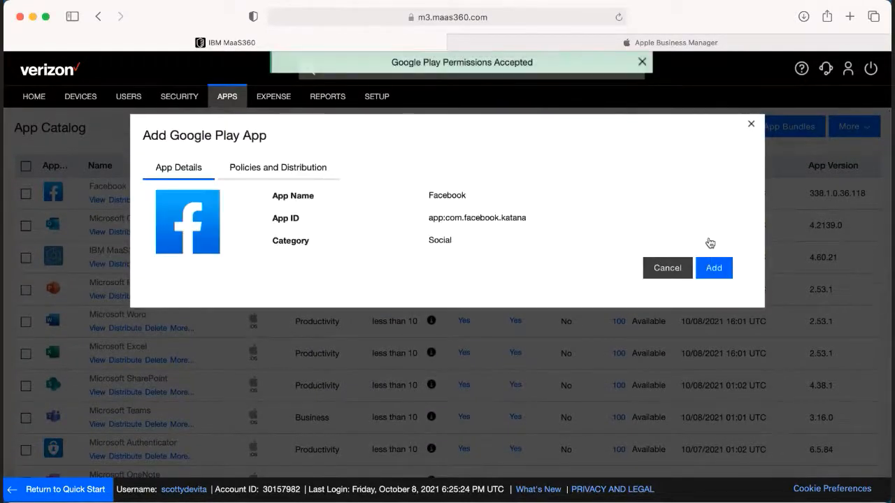
{"action": "mouse_move", "coordinate": [432, 322]}
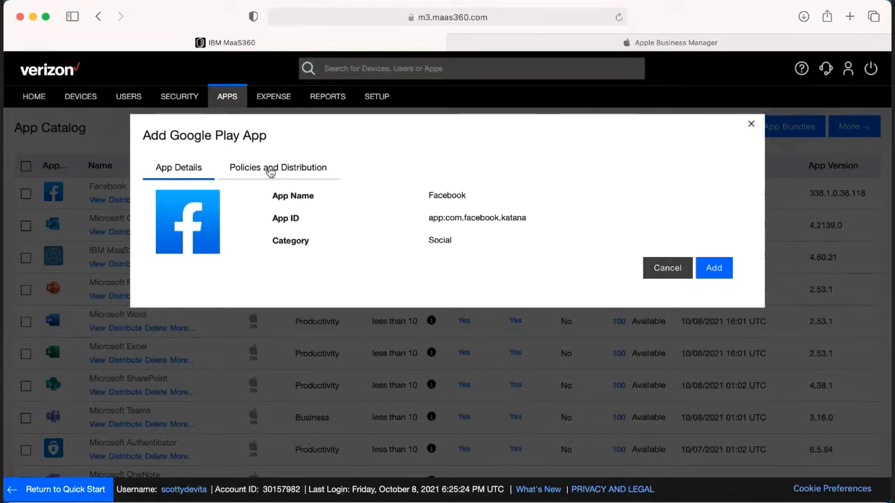
Enable removal on MDM Control Removal, Selective Wipe and portal deletion, plus Install Automatically.
{"action": "left_click", "coordinate": [277, 167]}
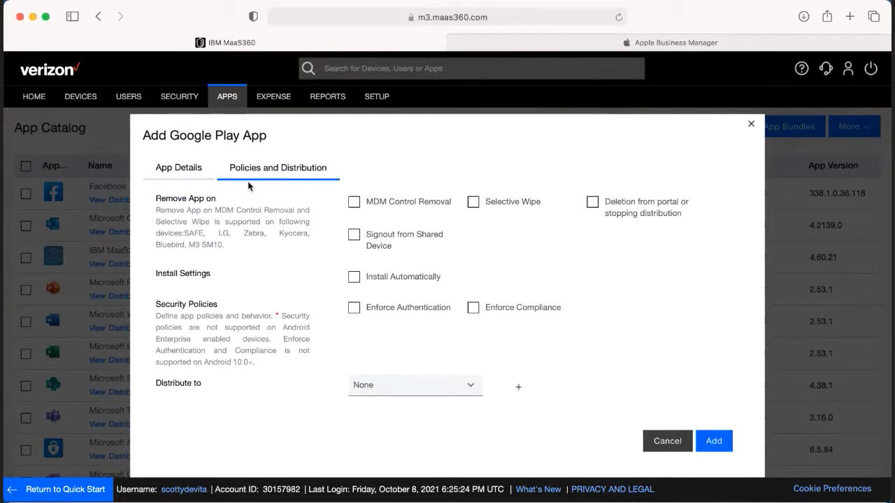
{"action": "mouse_move", "coordinate": [344, 204]}
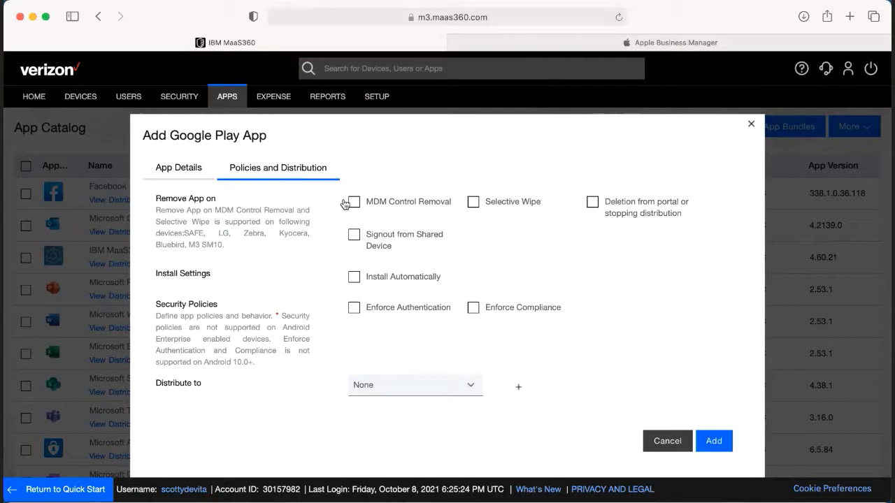
{"action": "left_click", "coordinate": [353, 202]}
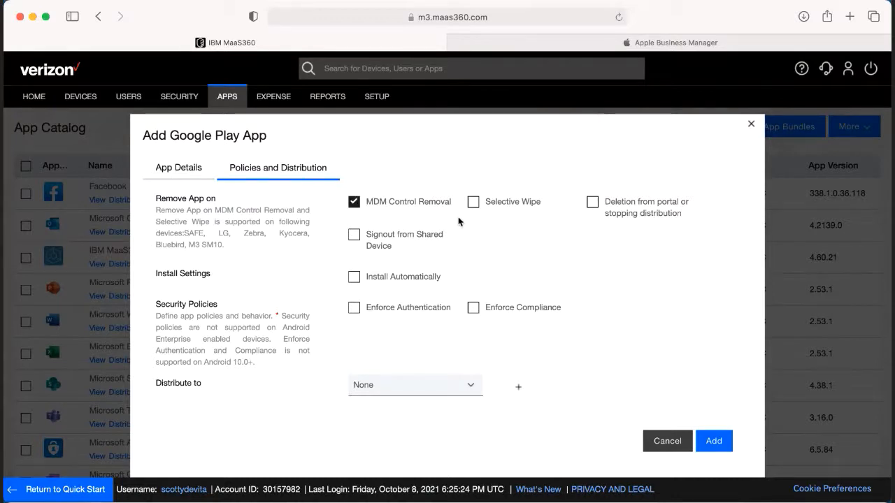
{"action": "left_click", "coordinate": [473, 202]}
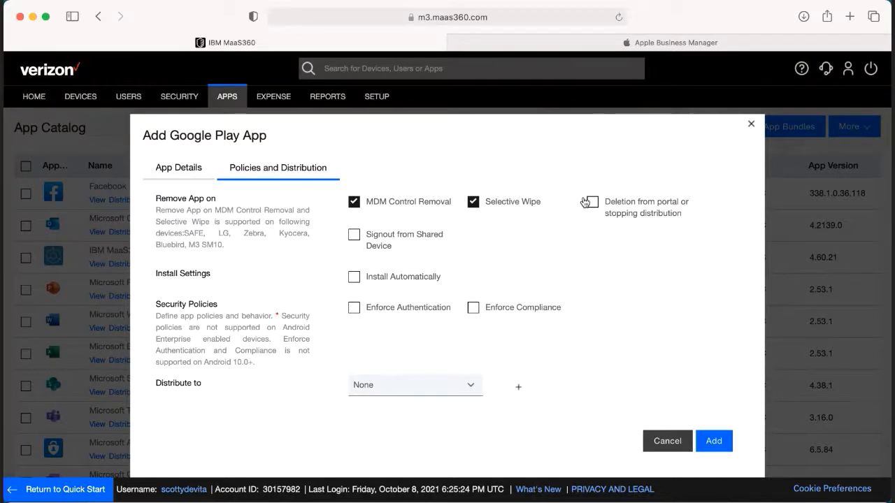
{"action": "left_click", "coordinate": [588, 201]}
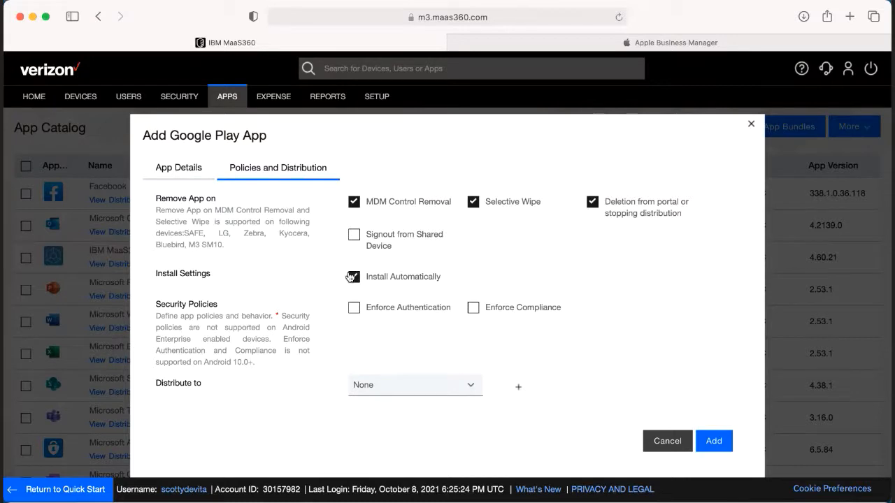
{"action": "left_click", "coordinate": [354, 277]}
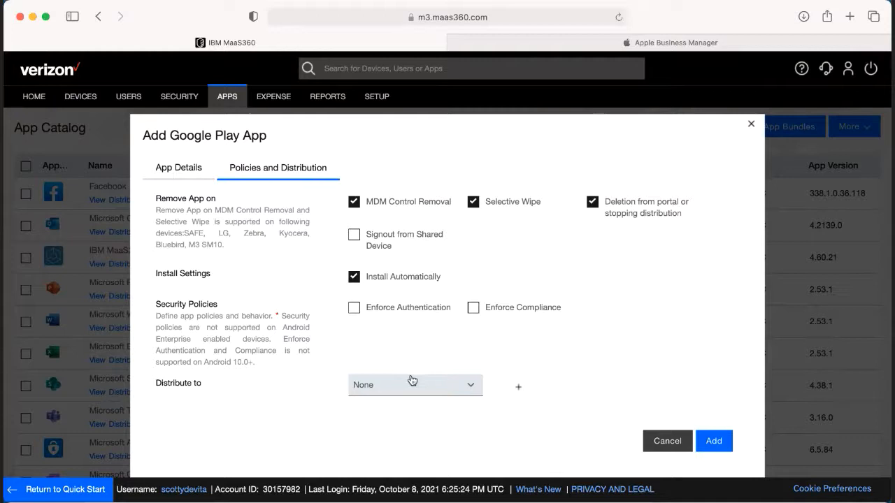
Set Distribute to Specific Device, then cancel out of the Add Google Play App dialog.
{"action": "left_click", "coordinate": [414, 386]}
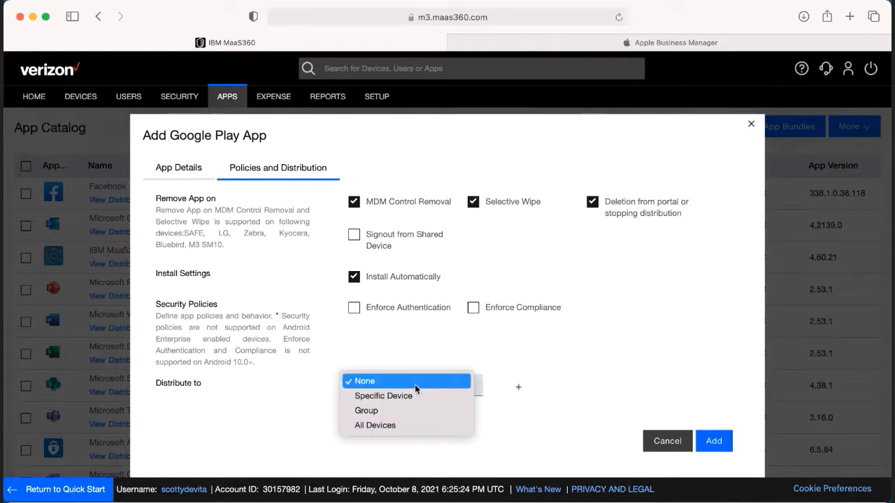
{"action": "mouse_move", "coordinate": [405, 396]}
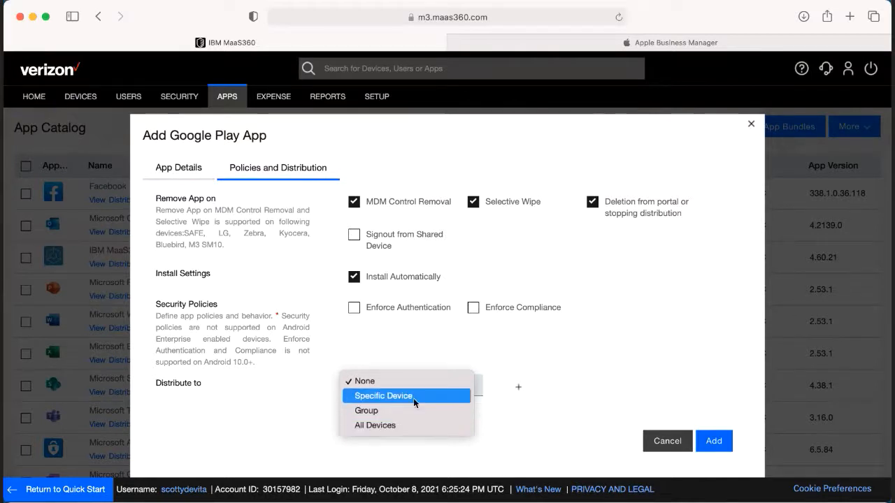
{"action": "left_click", "coordinate": [383, 396]}
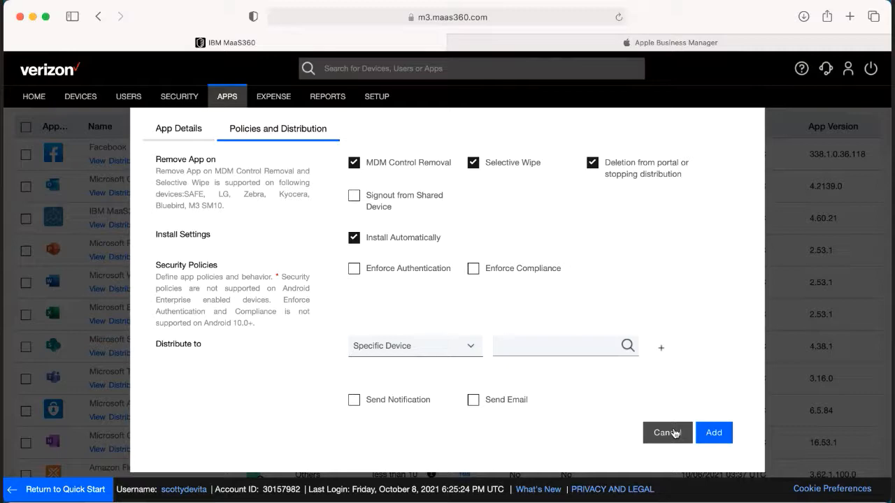
{"action": "left_click", "coordinate": [667, 432]}
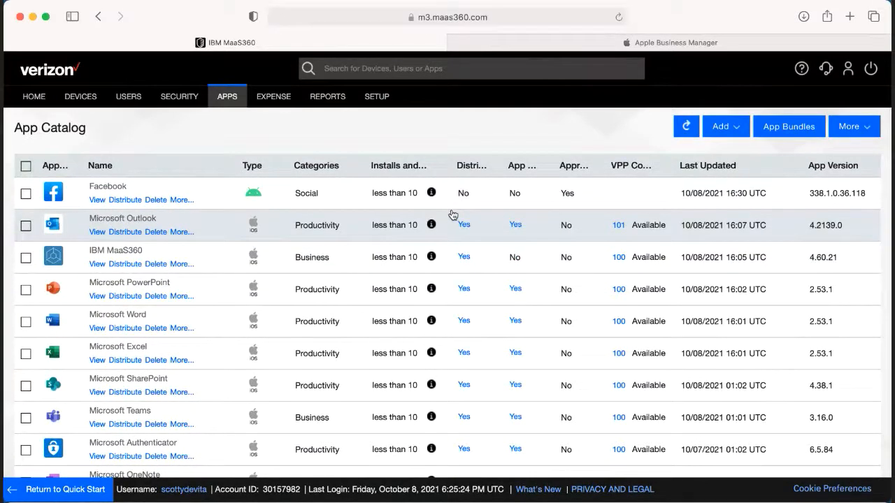
{"action": "mouse_move", "coordinate": [314, 296]}
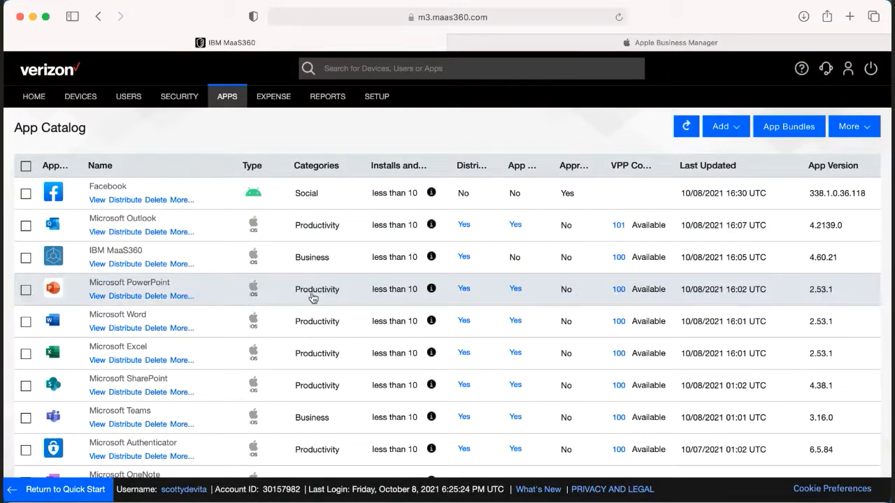
{"action": "mouse_move", "coordinate": [109, 203]}
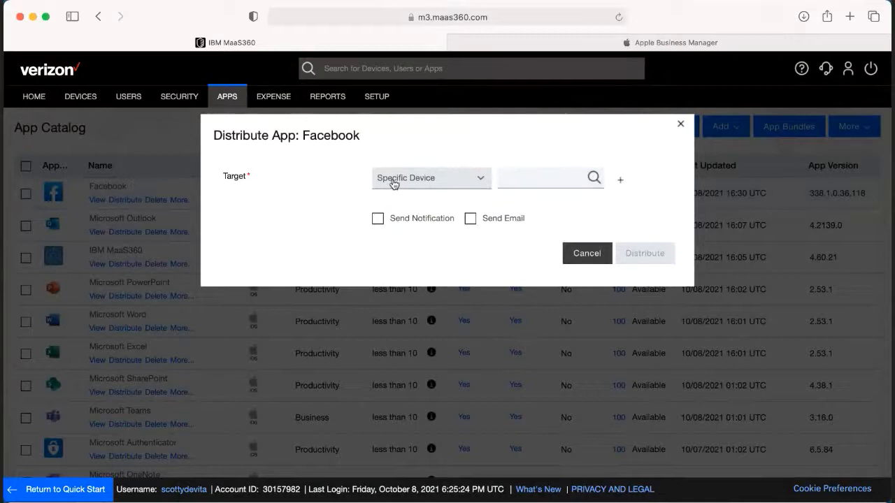
Review the Target choices (Specific Device, Group, All Devices), then cancel the Distribute App dialog.
{"action": "left_click", "coordinate": [431, 178]}
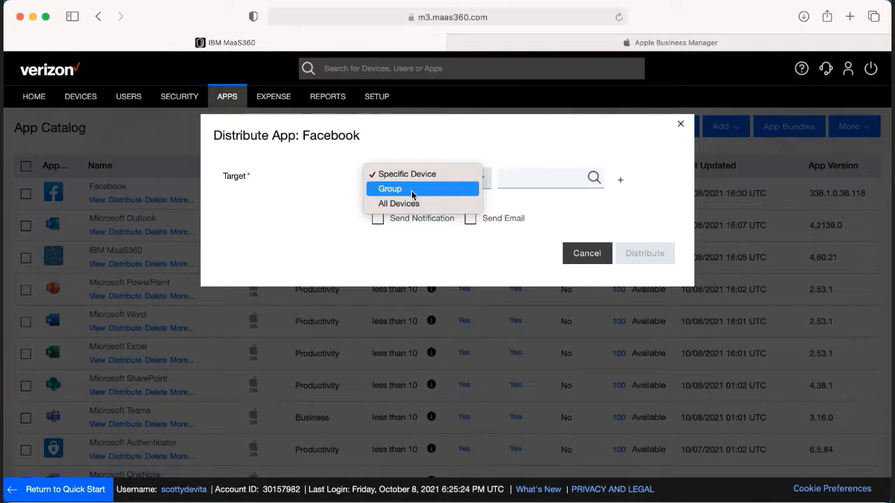
{"action": "mouse_move", "coordinate": [410, 204]}
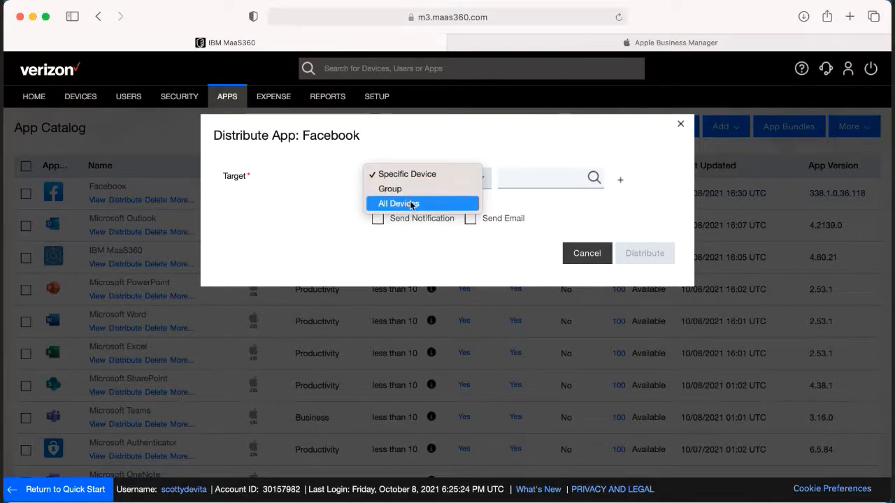
{"action": "mouse_move", "coordinate": [513, 246]}
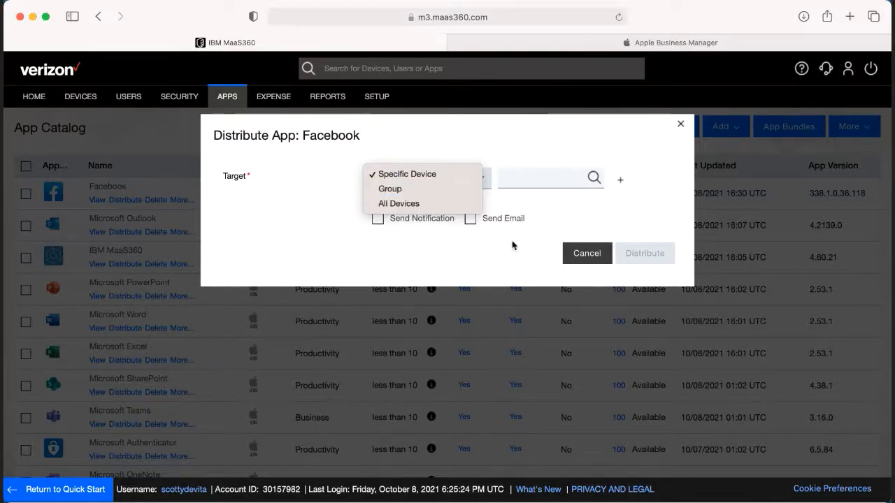
{"action": "left_click", "coordinate": [406, 174]}
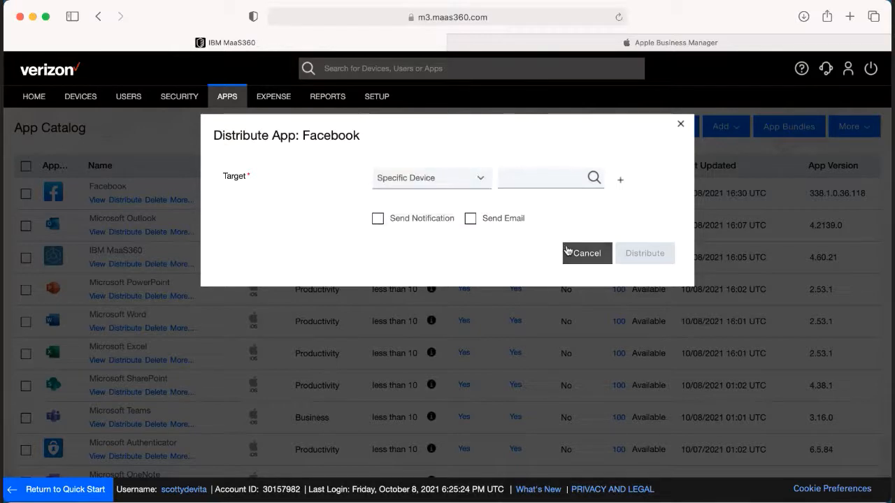
{"action": "left_click", "coordinate": [585, 253]}
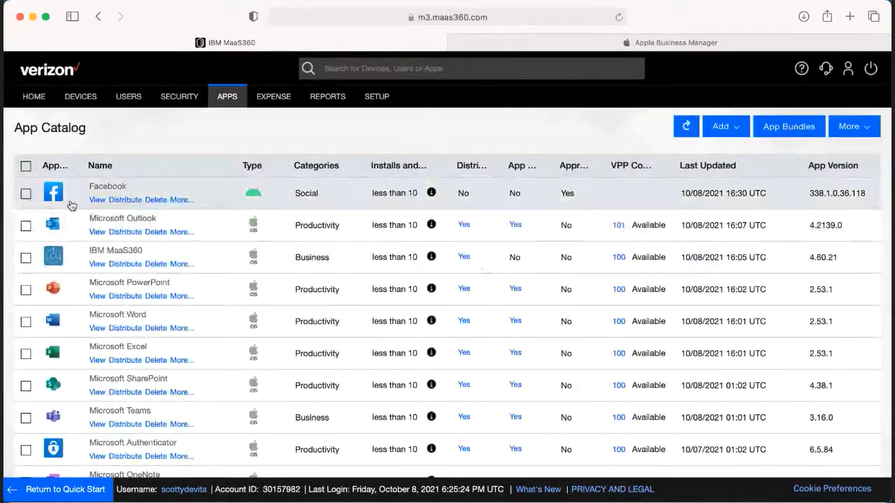
{"action": "mouse_move", "coordinate": [145, 202]}
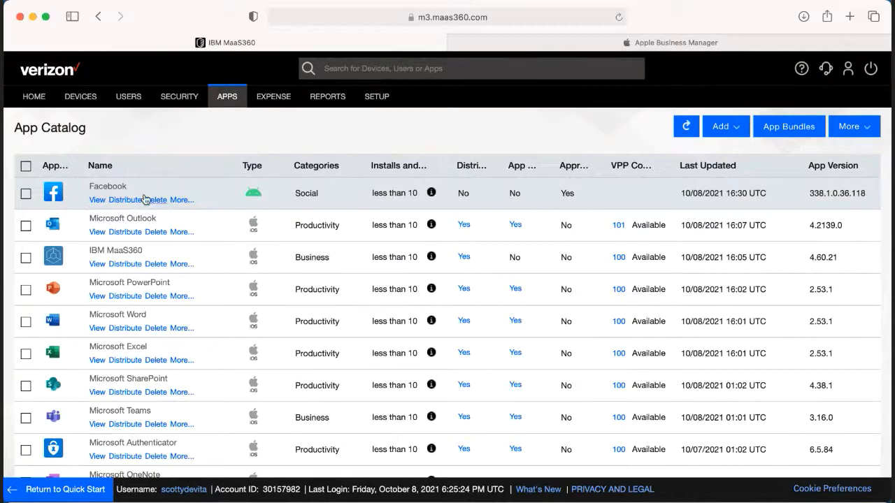
{"action": "mouse_move", "coordinate": [154, 200]}
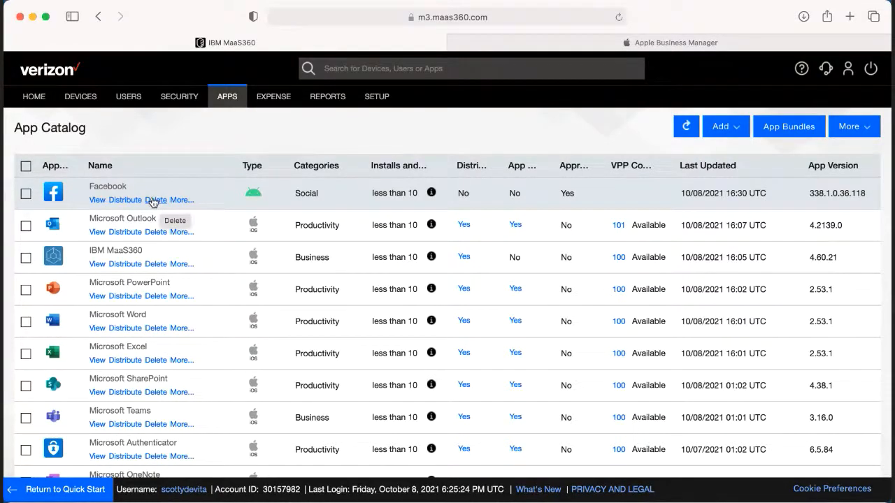